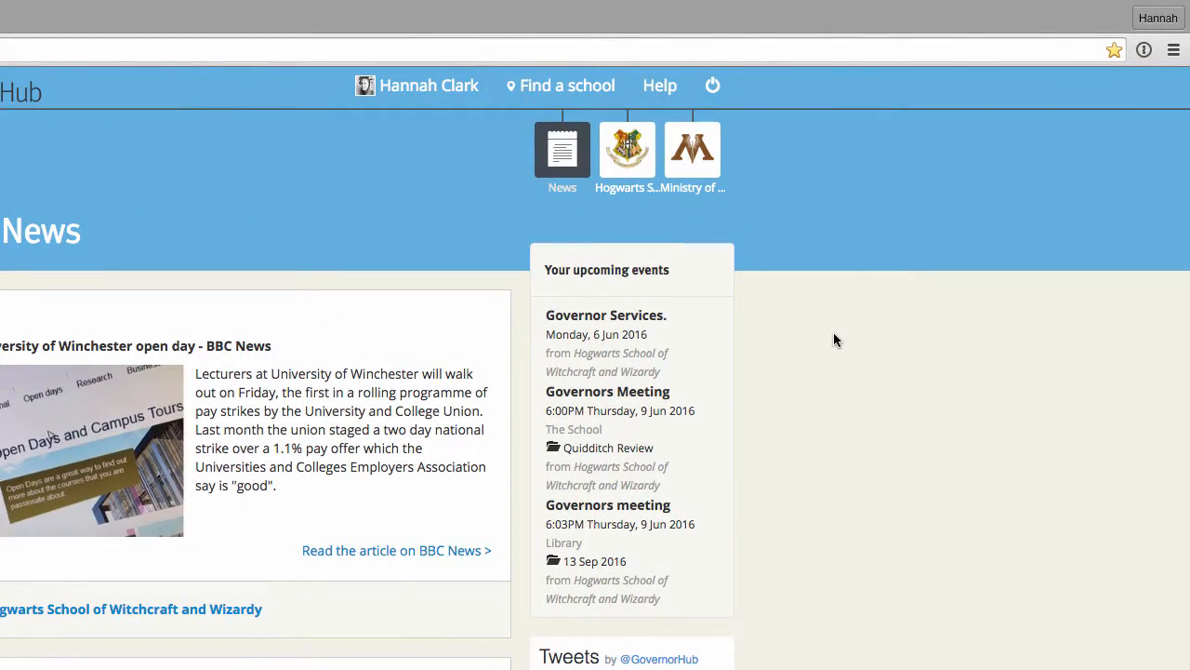
mouse_move(675, 252)
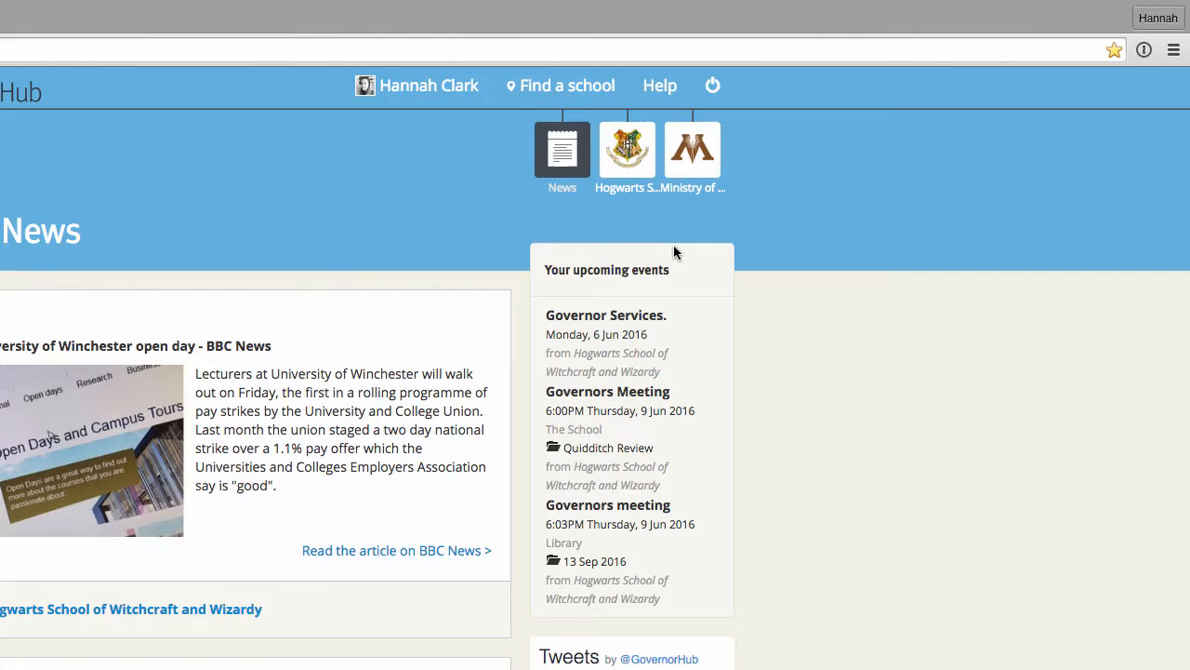
Open the Hogwarts School of Witchcraft and Wizardry page via its crest icon.
left_click(627, 149)
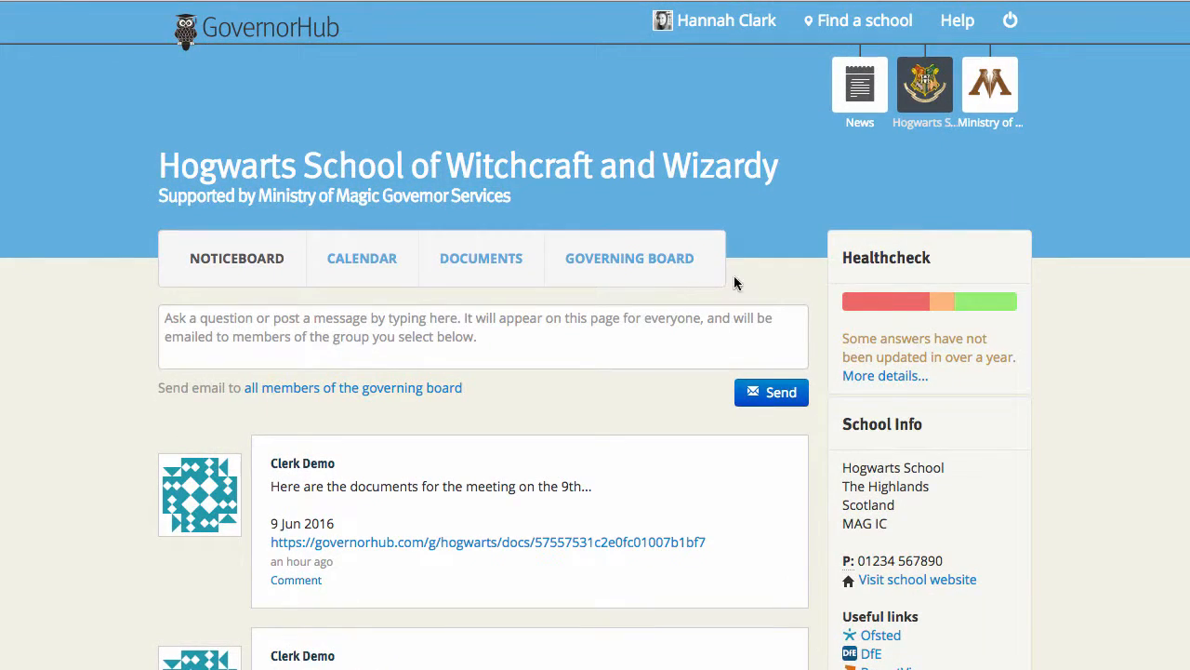
Show the Governing Board member list and scroll to the Add a member form.
left_click(629, 258)
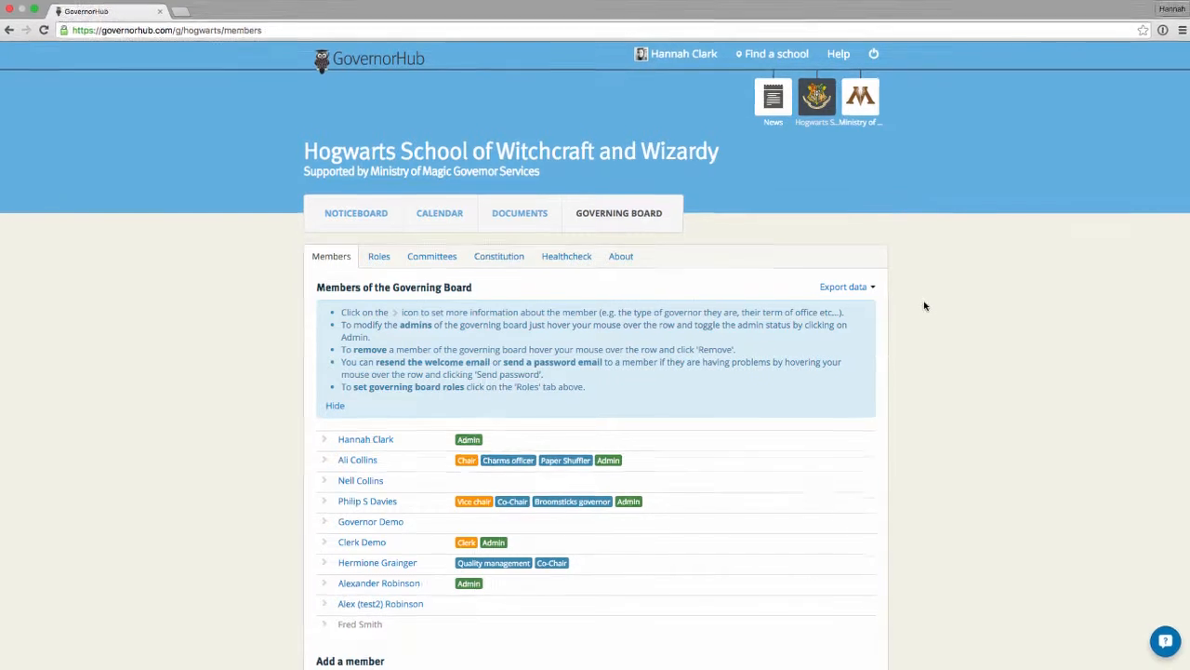
scroll("down", 3)
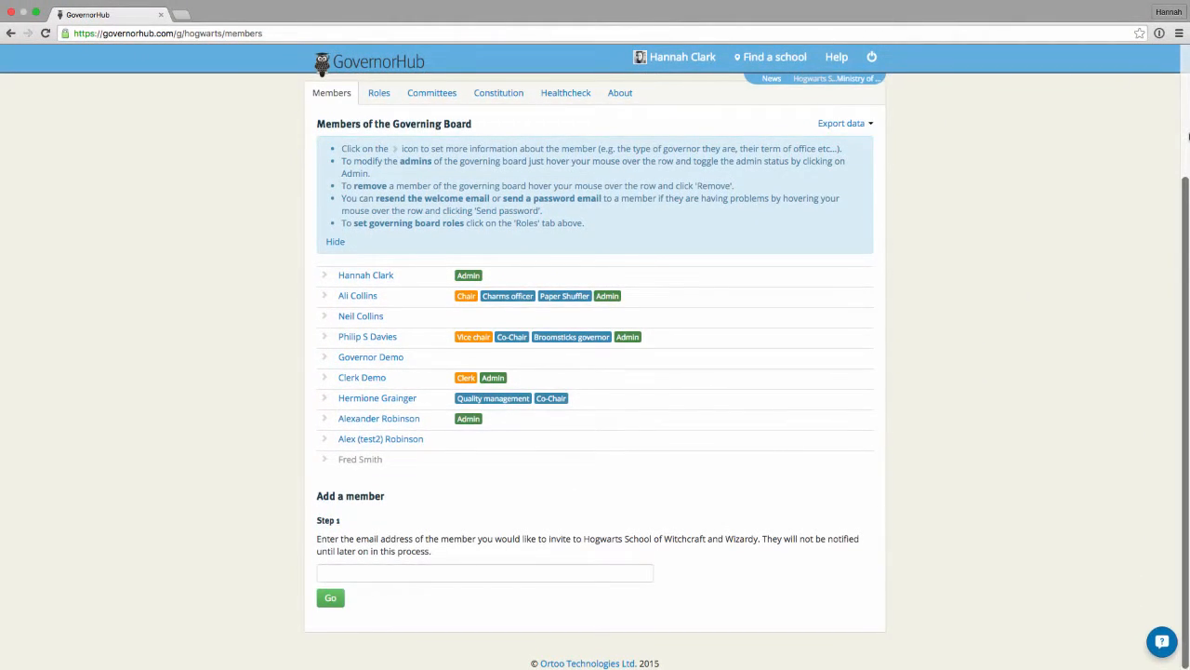
scroll("down", 3)
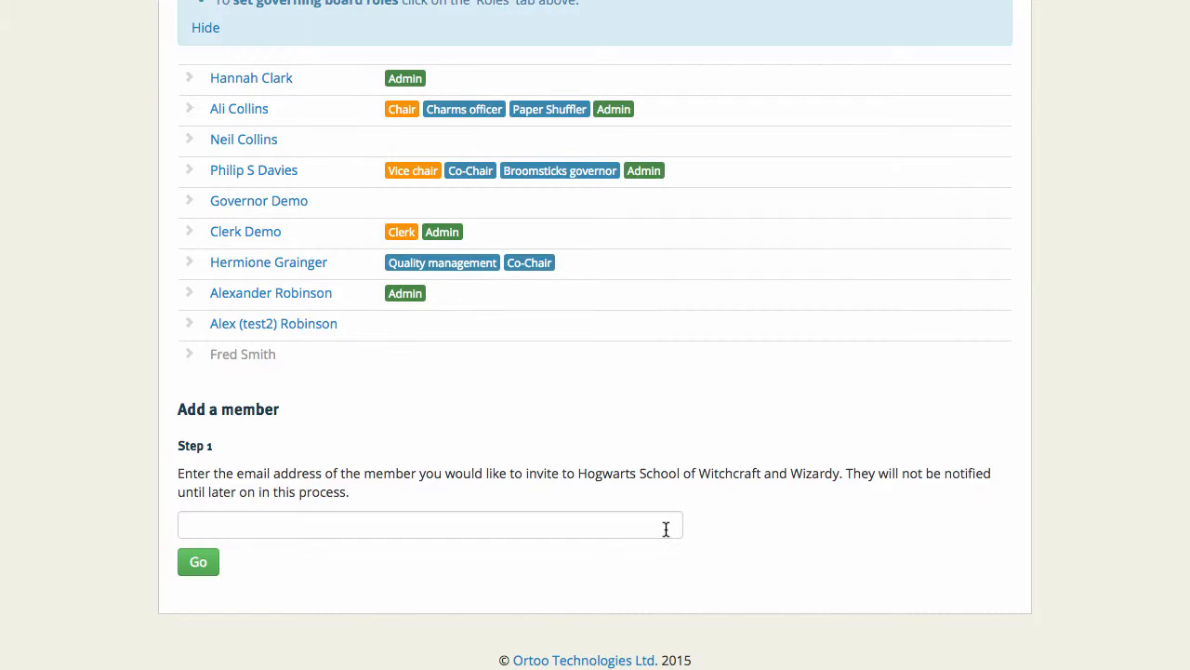
left_click(429, 526)
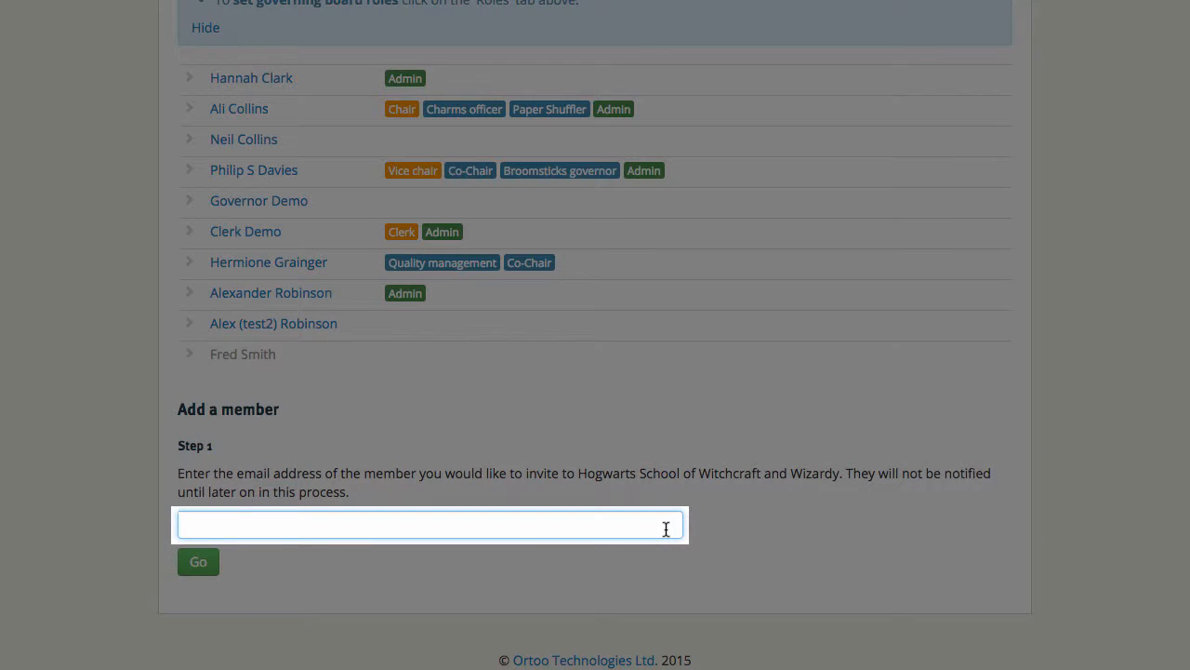
type("fred.bloggs@mailinator.com")
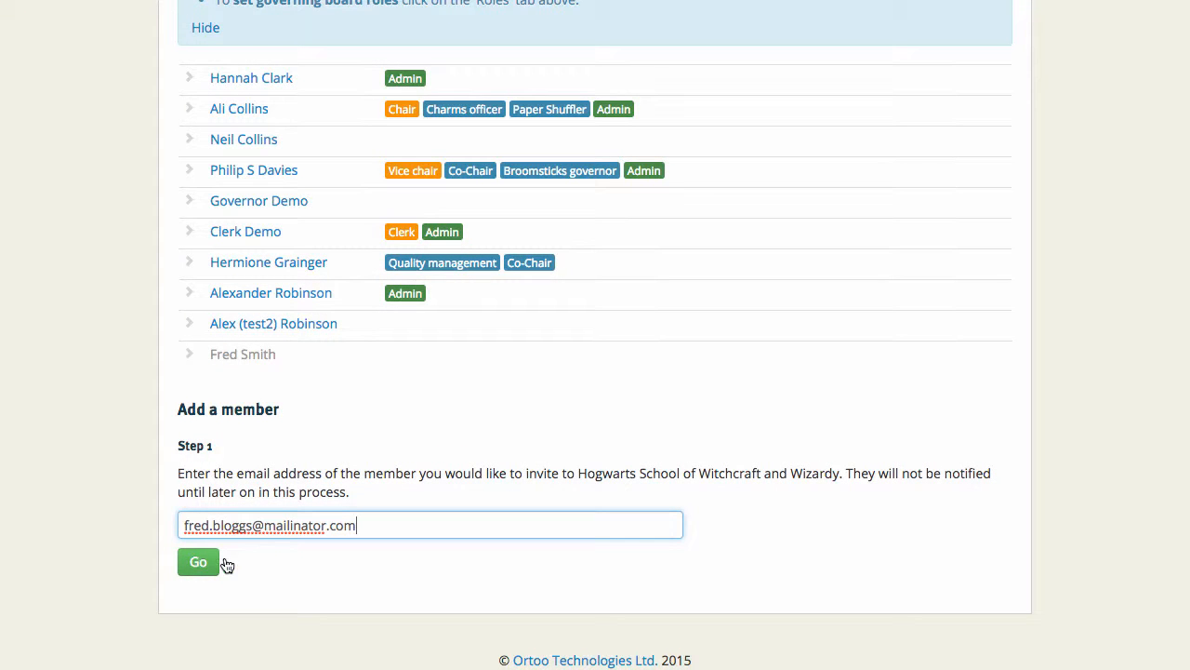
left_click(198, 561)
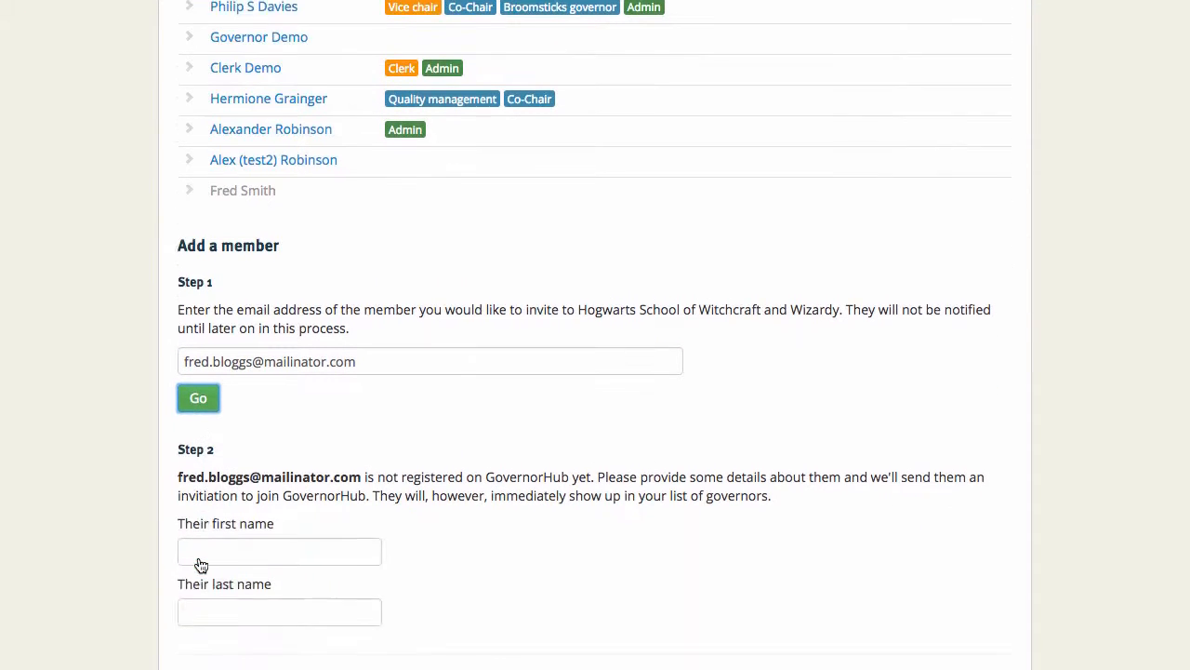
Invite Fred Bloggs as an Appointed governor with a 07/06/2016–06/06/2020 term.
scroll("down", 3)
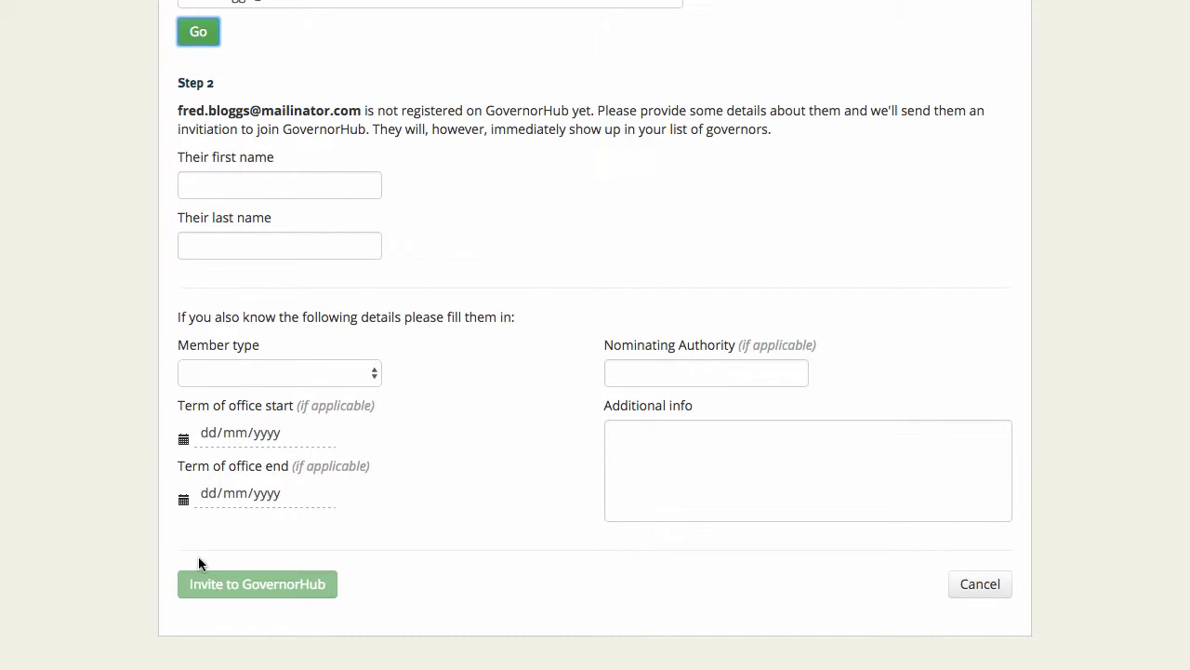
type("Fred")
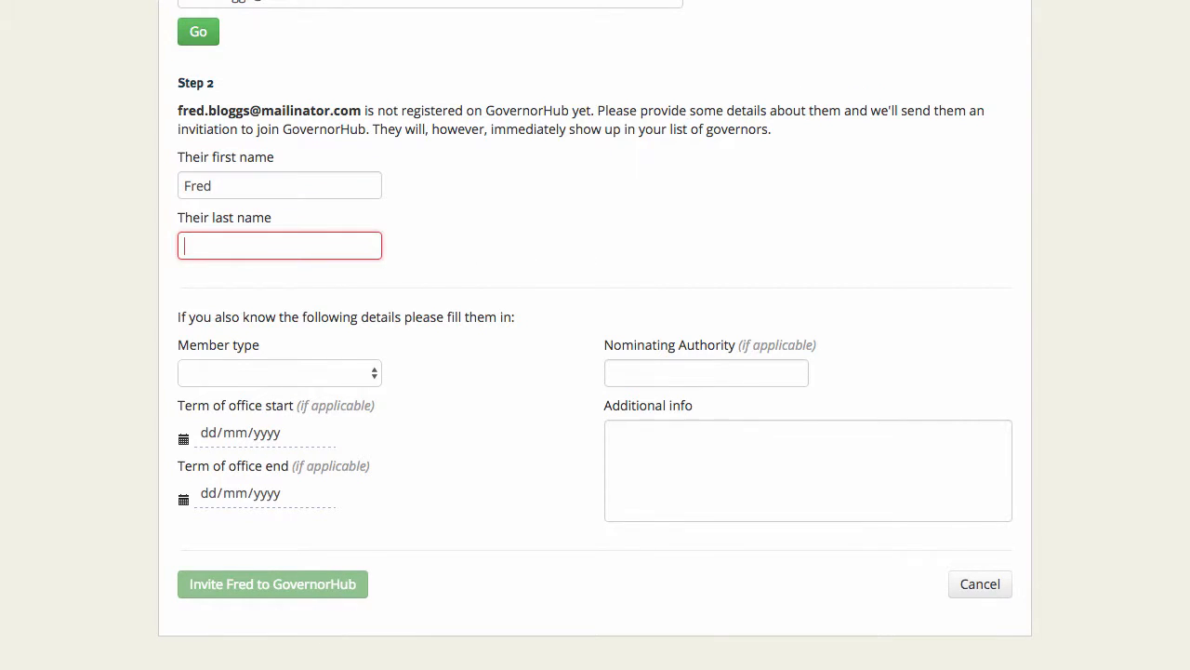
type("Bloggs")
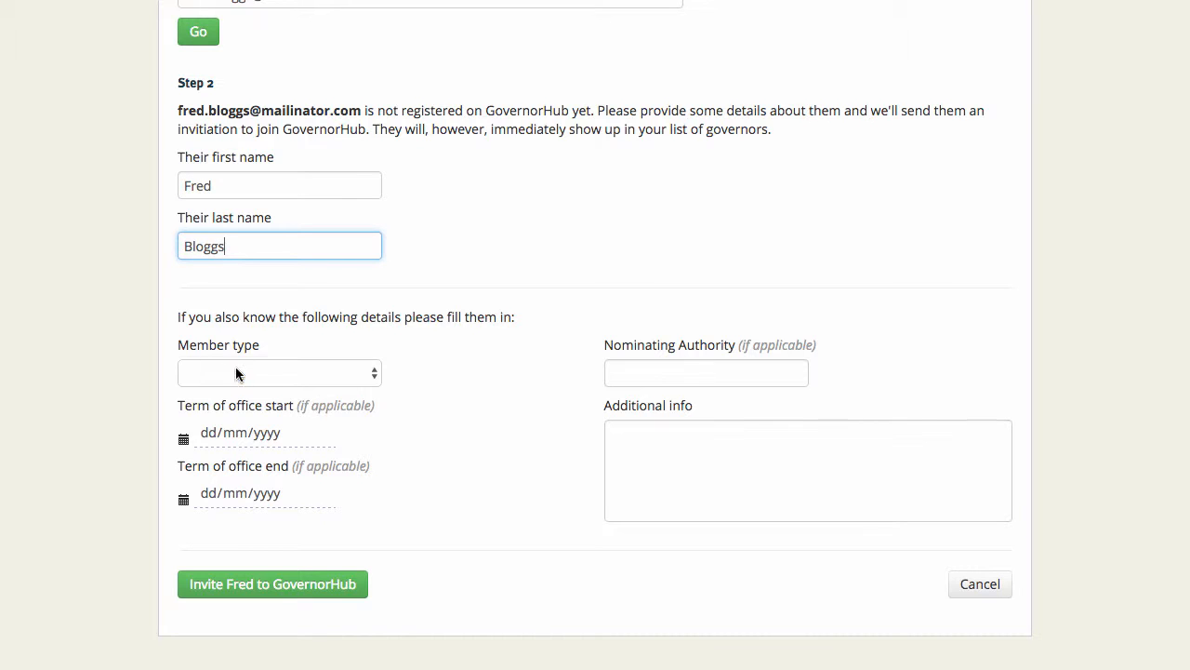
left_click(279, 373)
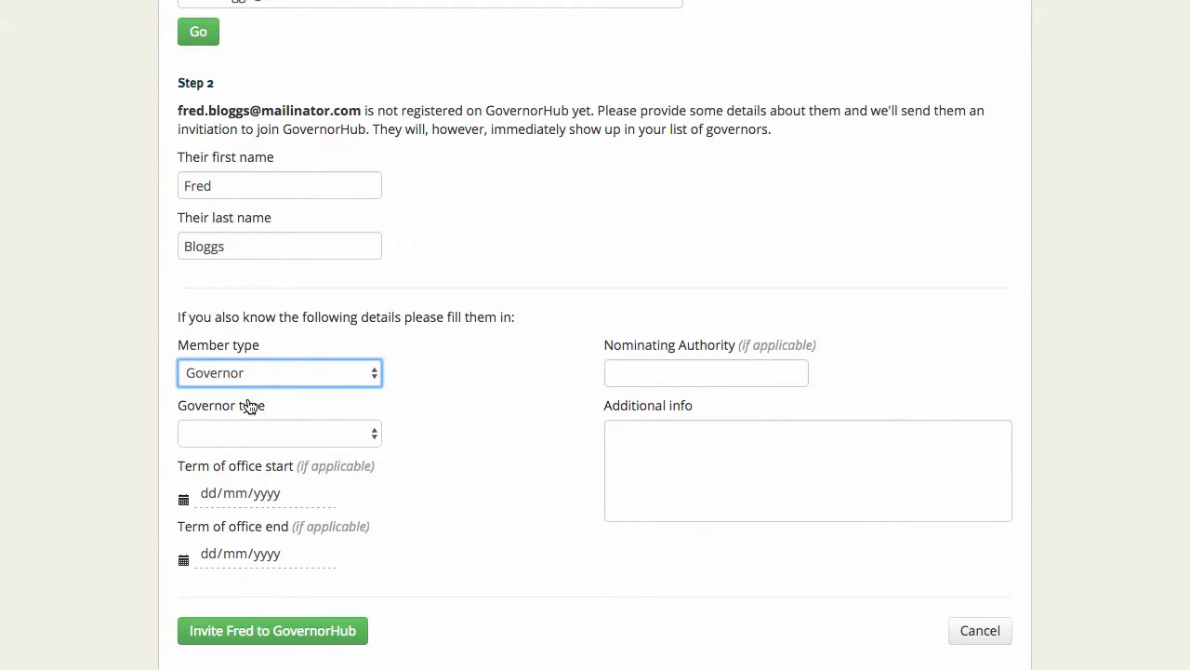
left_click(279, 433)
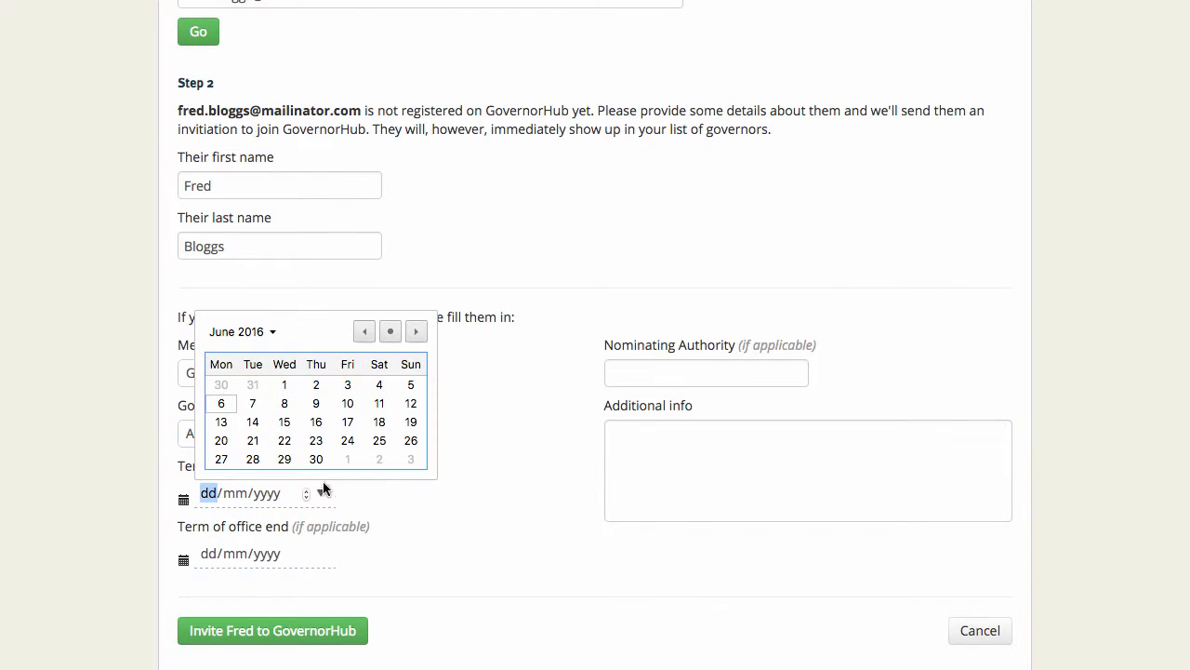
left_click(252, 402)
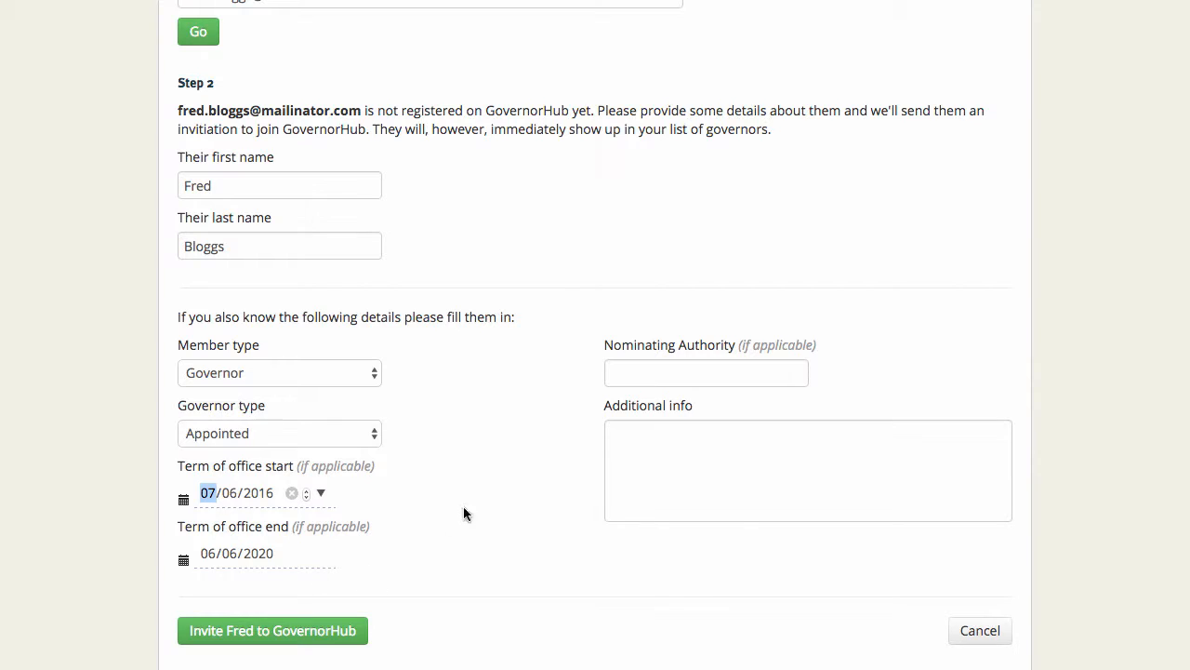
mouse_move(481, 502)
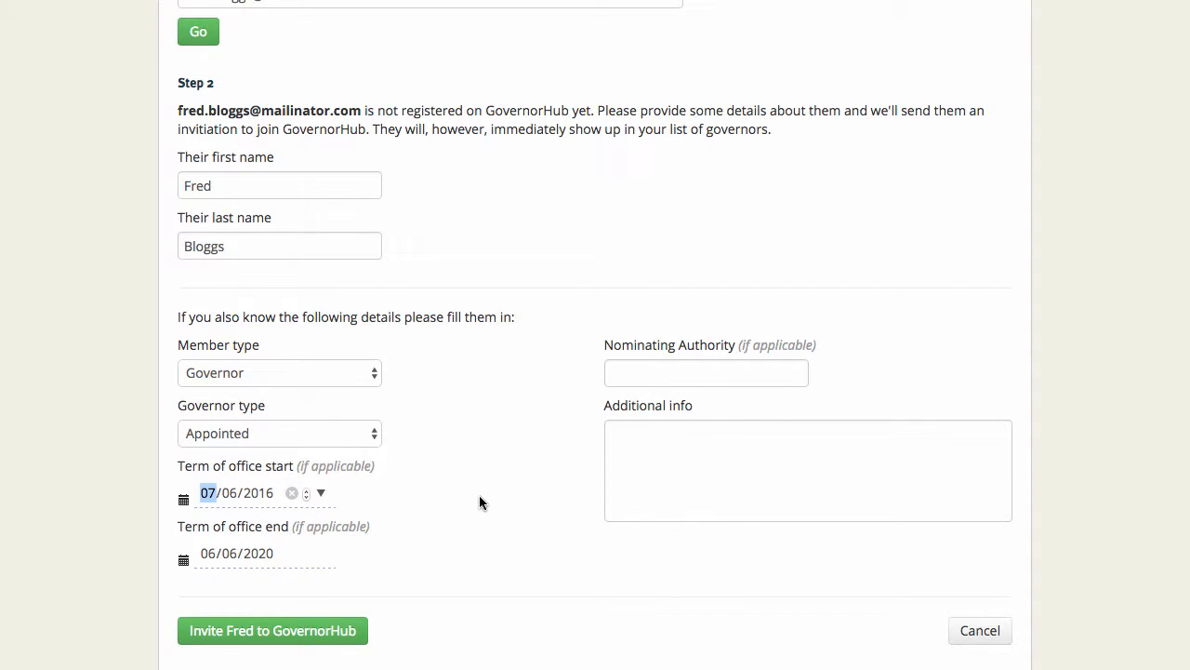
left_click(272, 630)
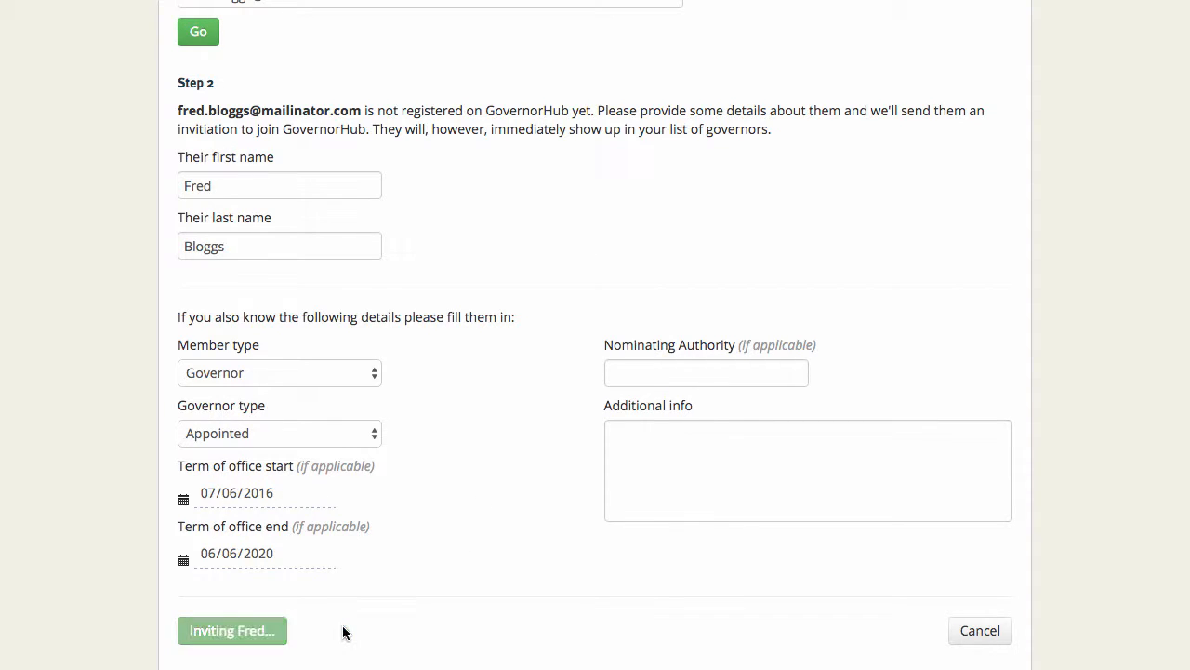
left_click(231, 629)
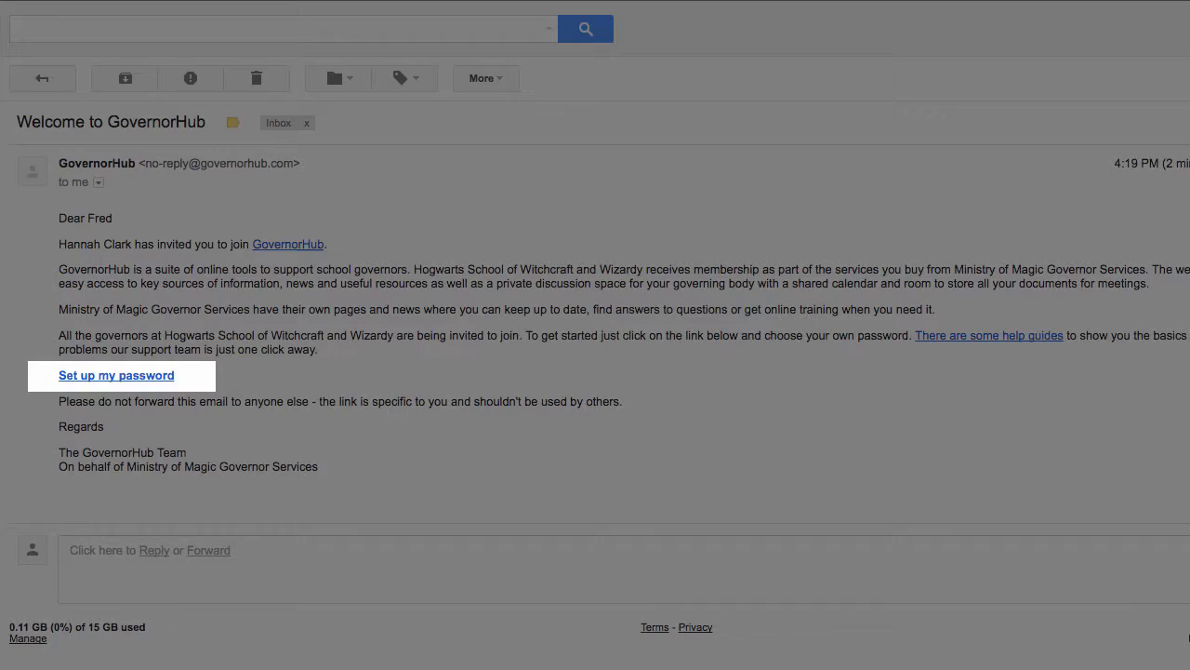
Follow the 'Set up my password' link in the Welcome to GovernorHub email.
left_click(116, 375)
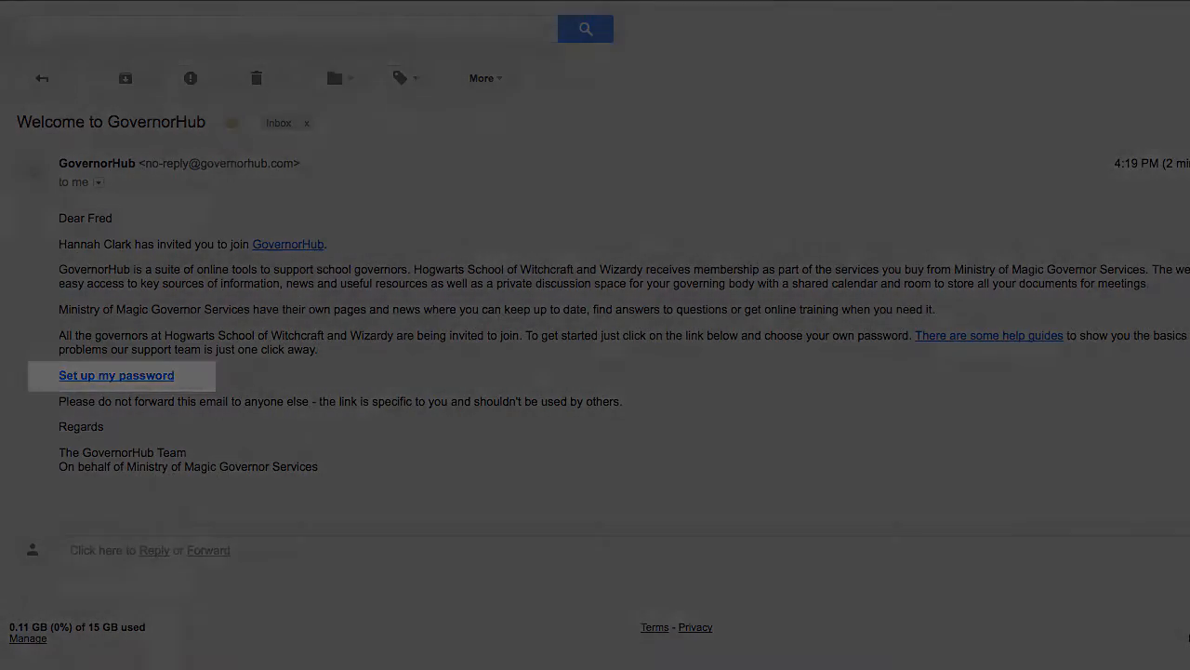
left_click(116, 375)
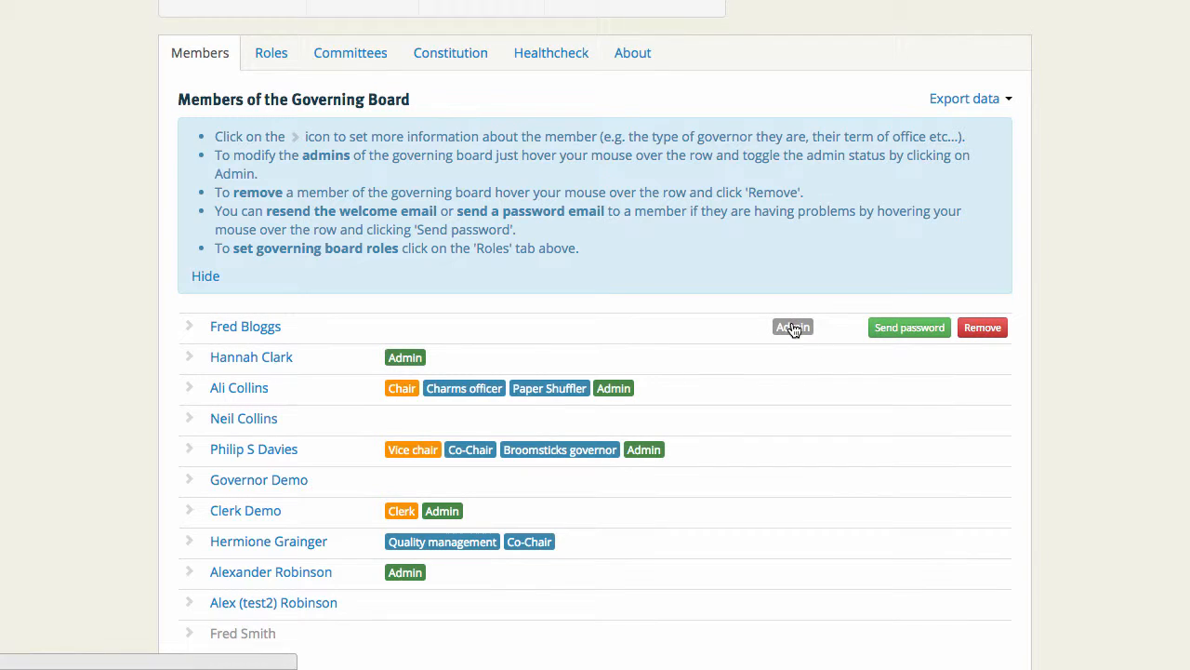
Toggle Fred Bloggs's Admin status on and then off again.
left_click(793, 327)
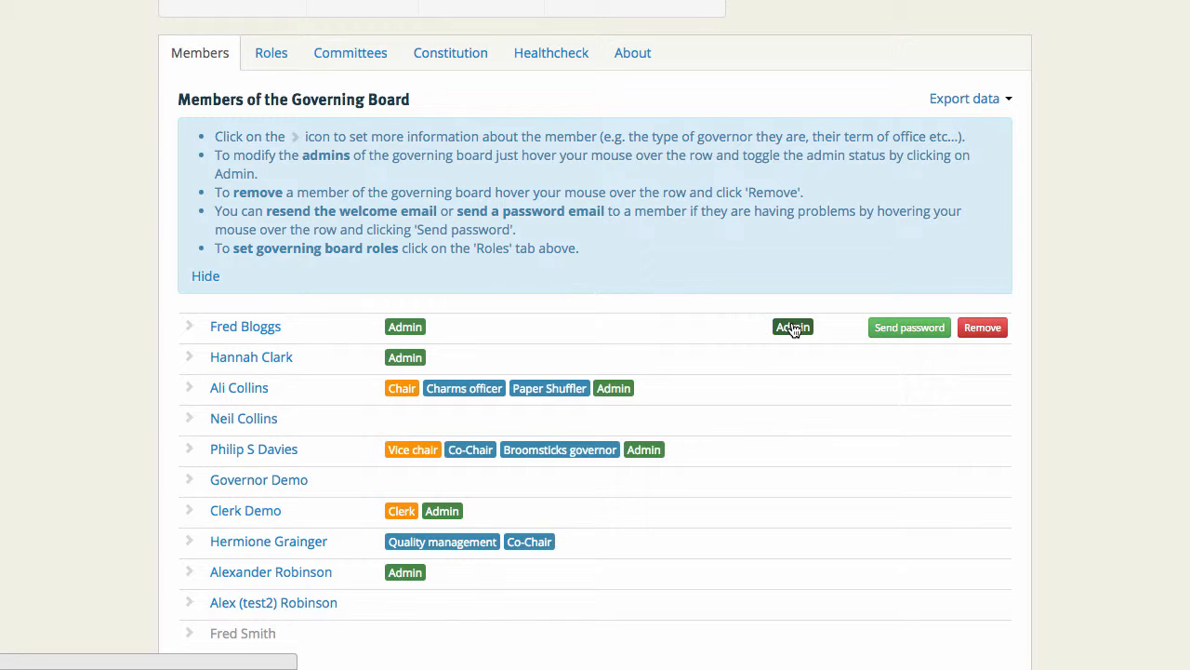
left_click(792, 327)
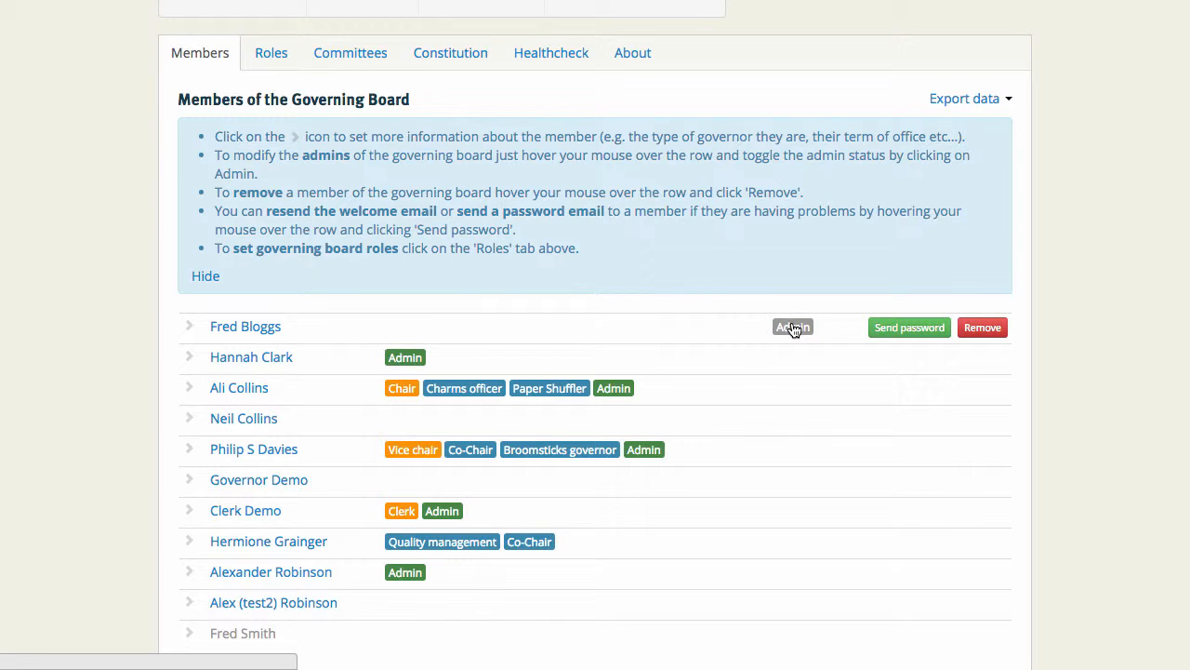
mouse_move(908, 327)
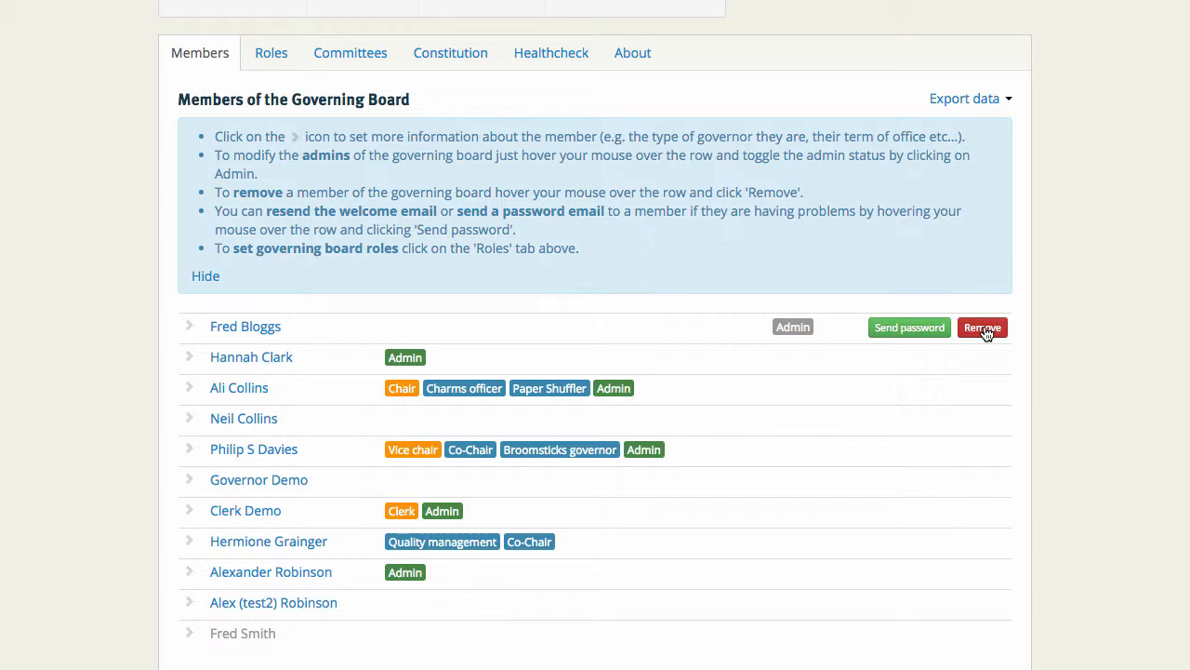
Remove Fred Bloggs from the board and confirm the removal with OK.
left_click(983, 327)
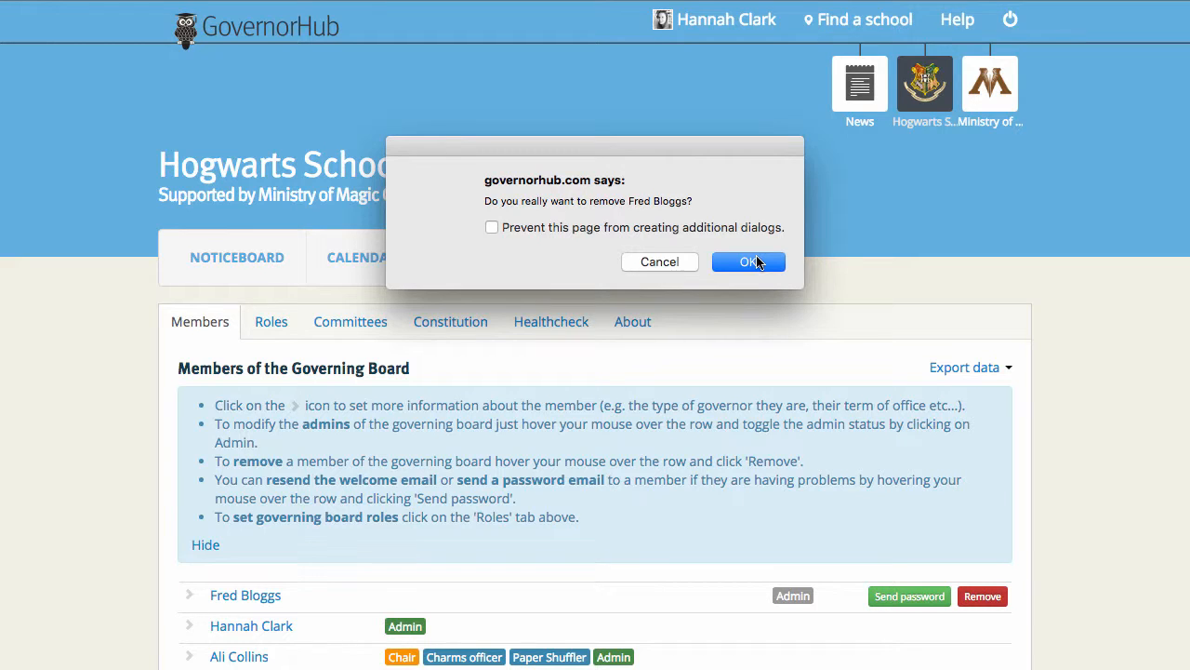
left_click(748, 262)
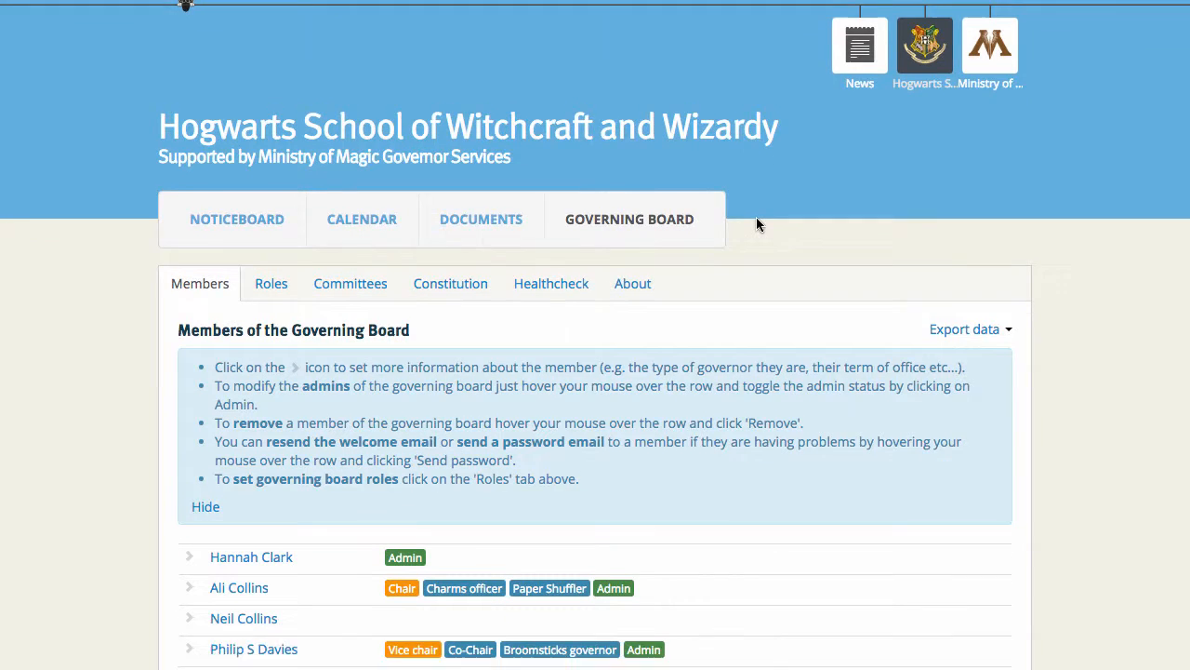
scroll("down", 3)
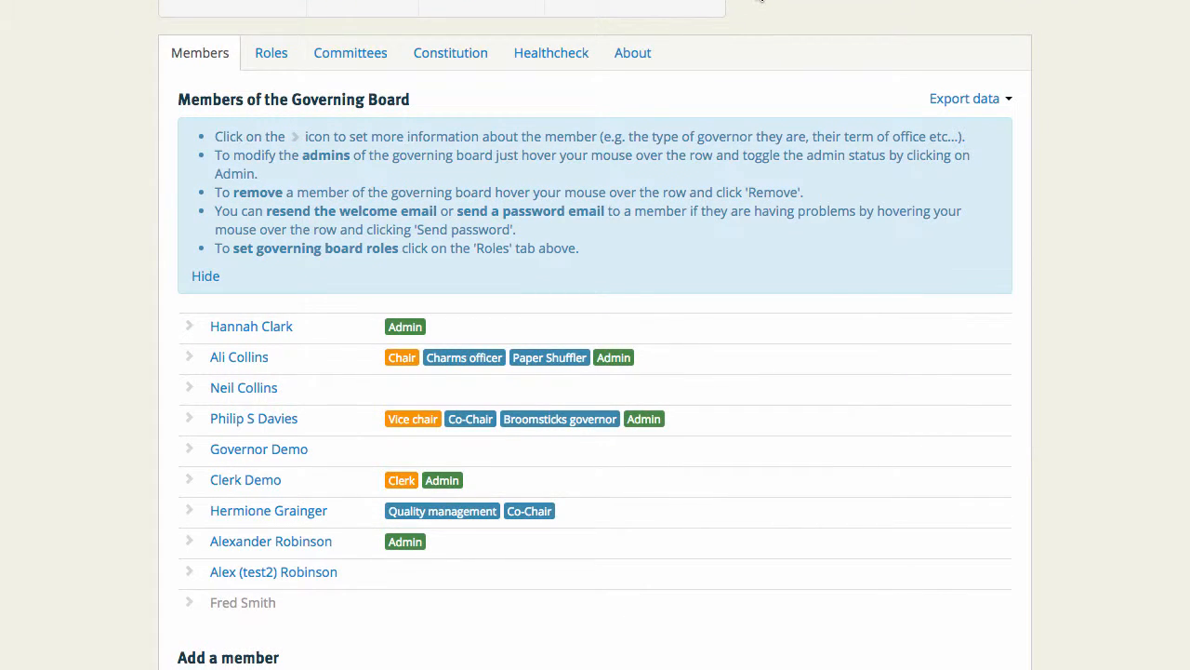